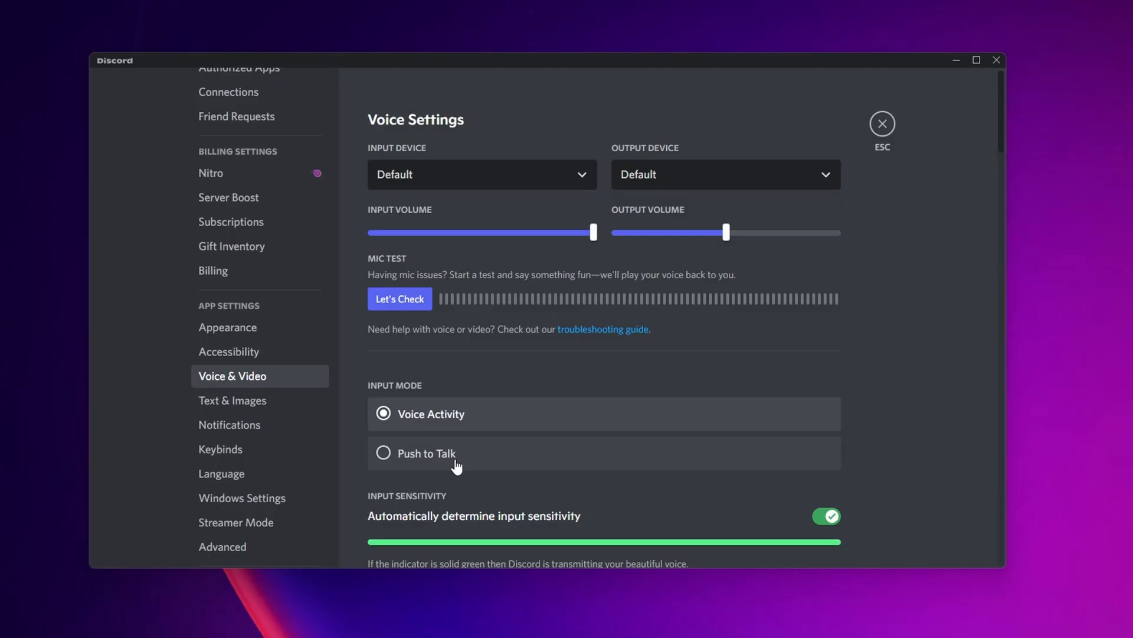
Step: Disable 'Automatically determine input sensitivity', leaving the manual threshold slider at -60dB
scroll(down, 3)
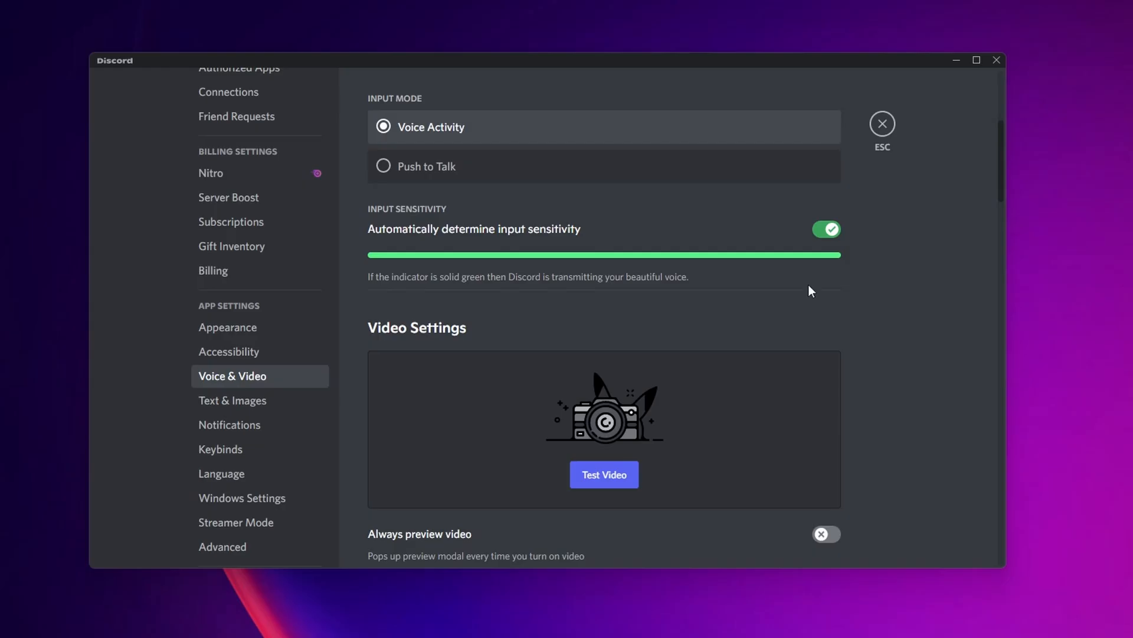
mouse_move(477, 245)
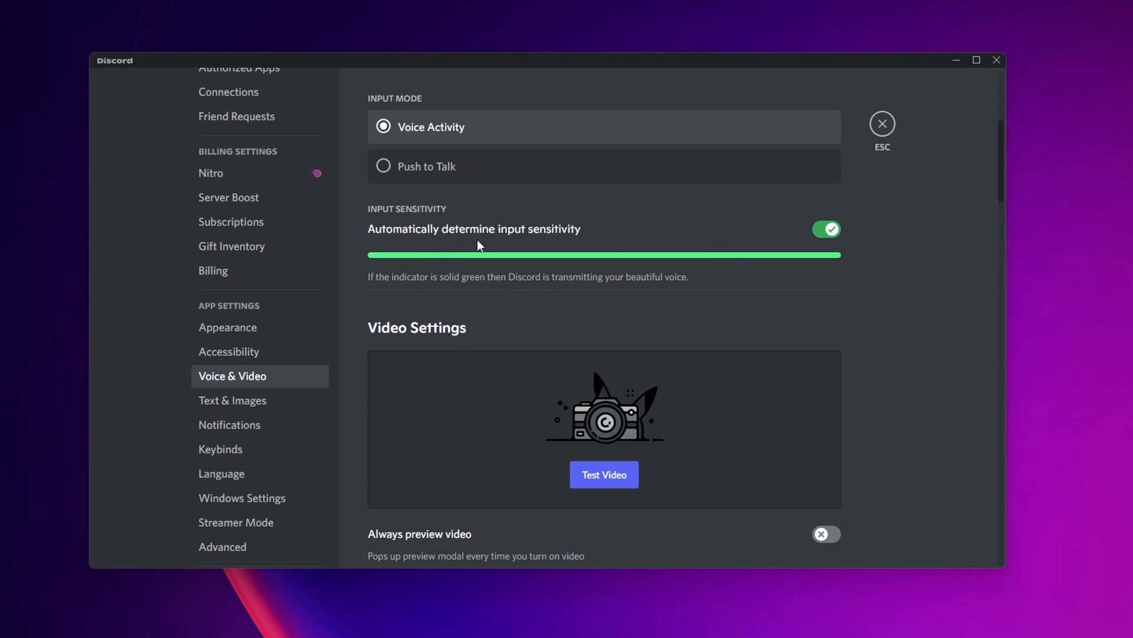
mouse_move(555, 231)
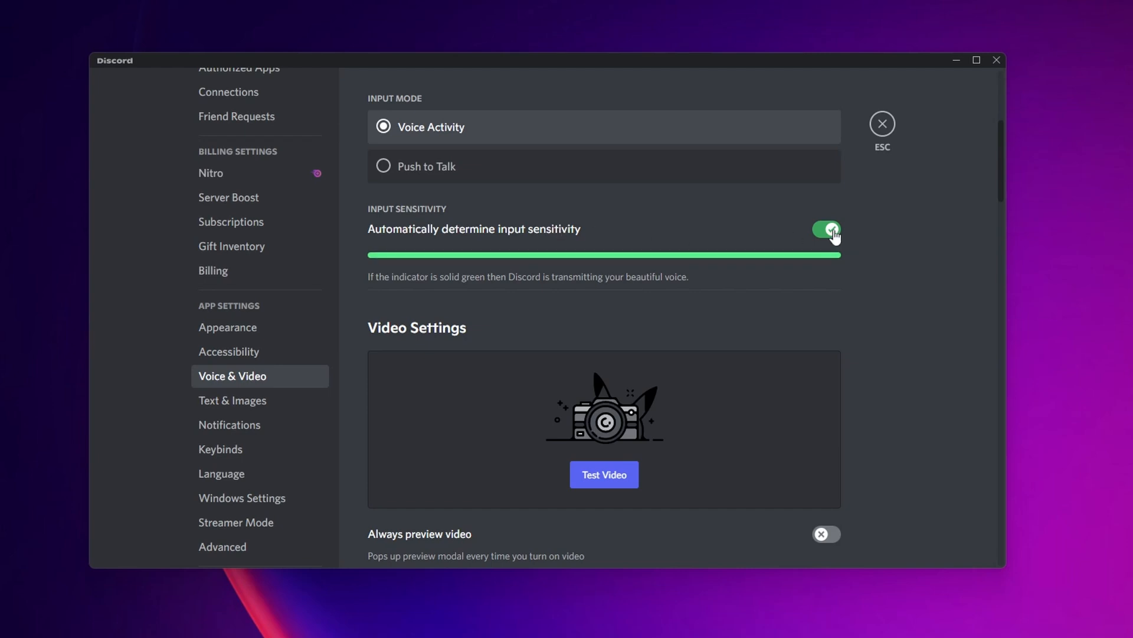
click(825, 229)
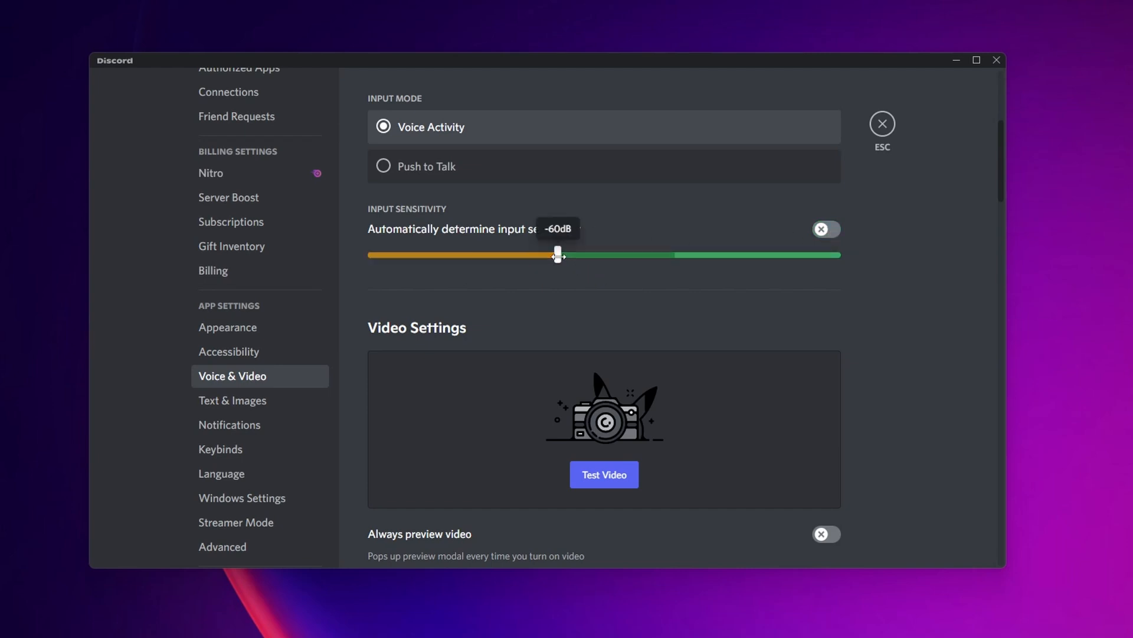